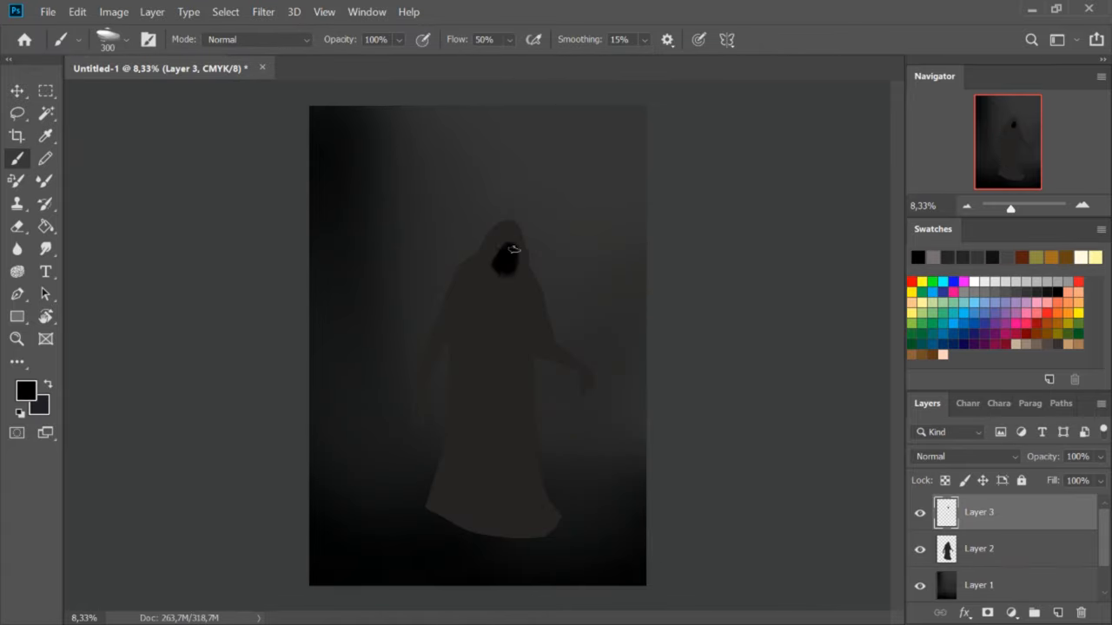
- Paint pale tattered sepia robes over the hooded silhouette with the Brush tool on a new layer
click(26, 391)
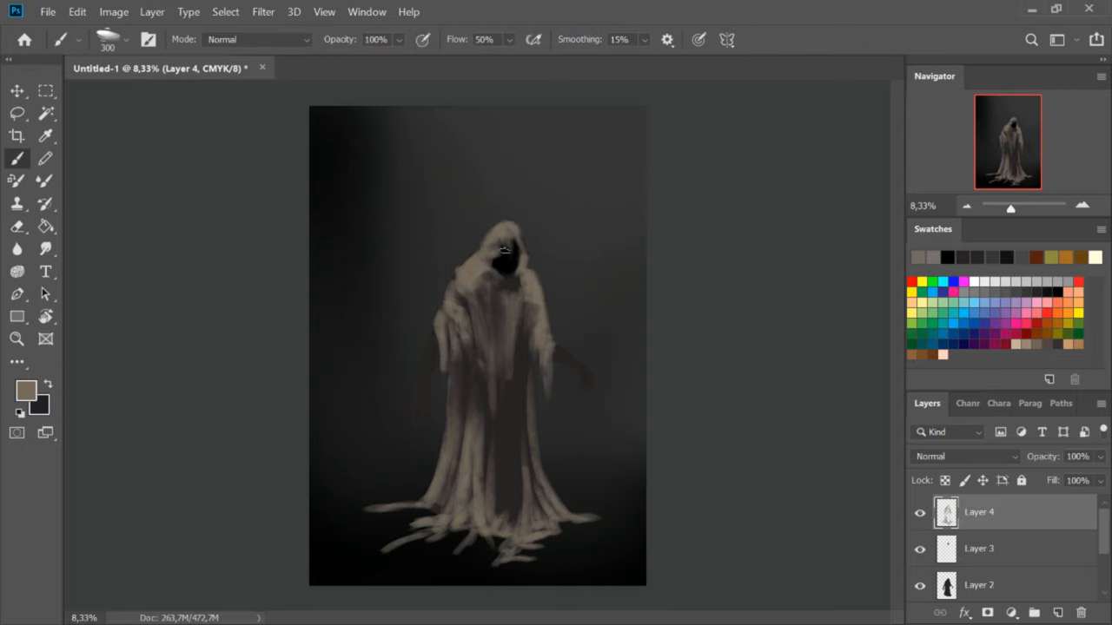
click(17, 225)
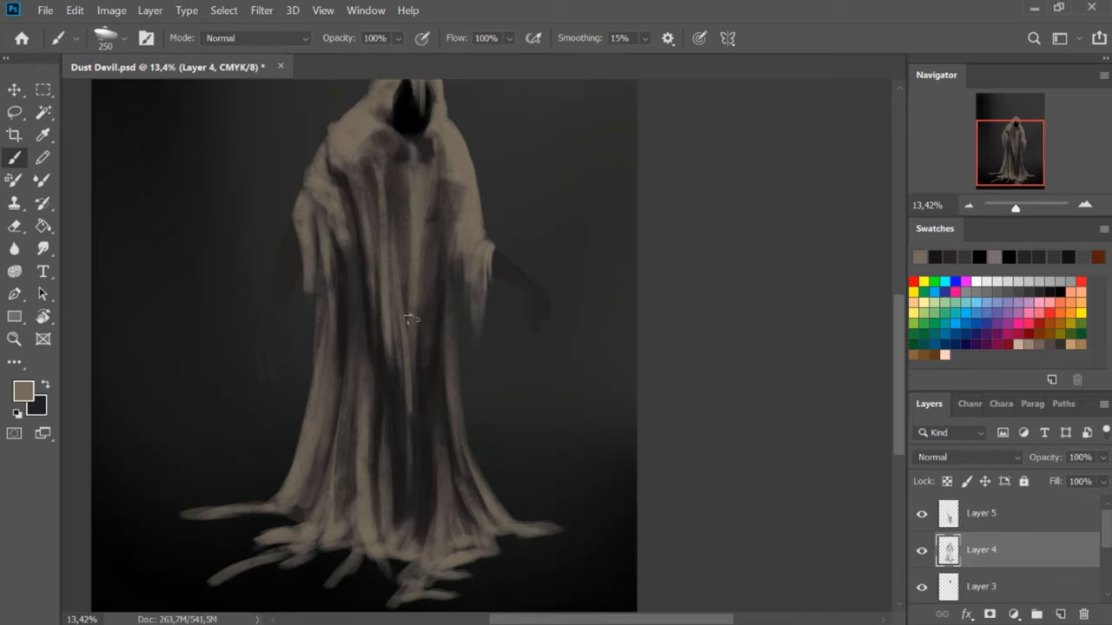
- Brush dark vertical fold streaks and lighter ridge highlights along the robe on new layers
click(980, 512)
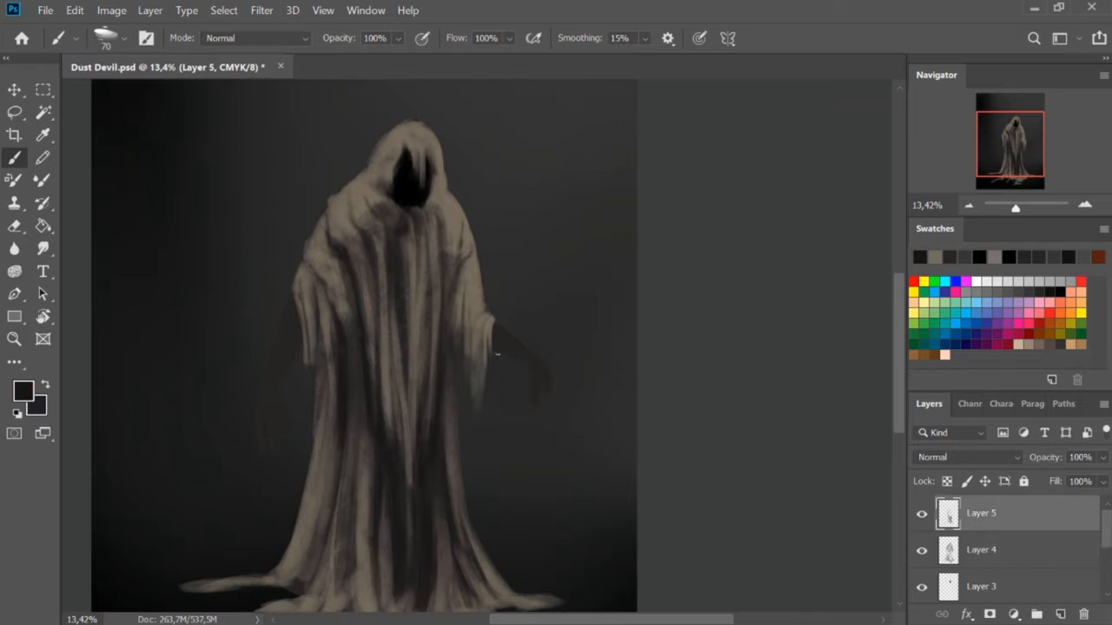
click(14, 226)
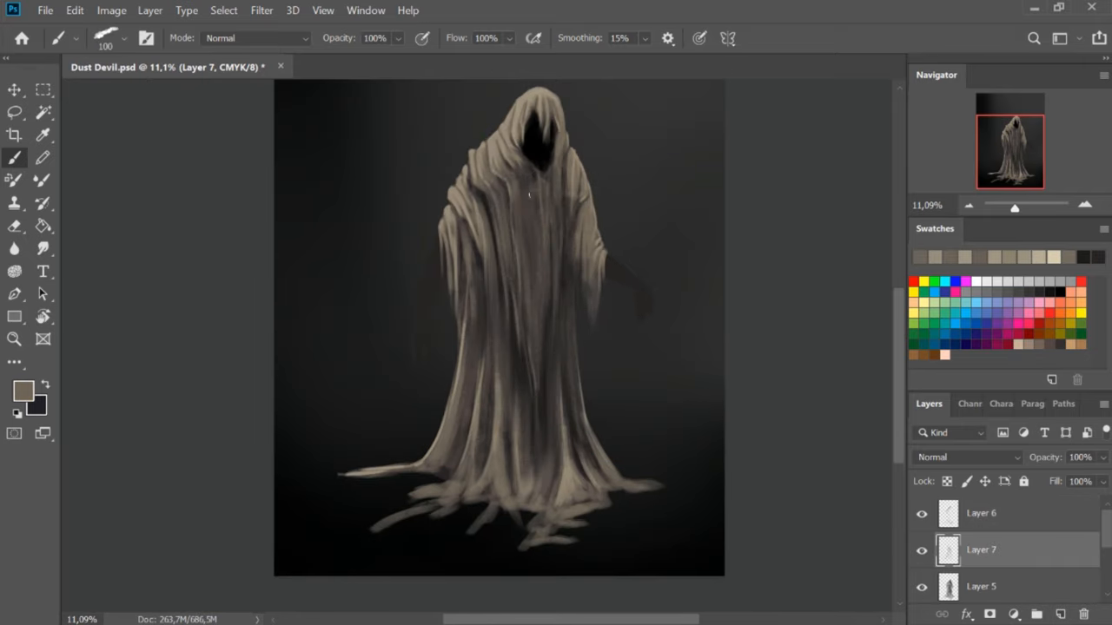
- Paint fine hair-like highlight strands on the hood and shoulders with a Dissolve-mode brush at 50% flow
click(979, 512)
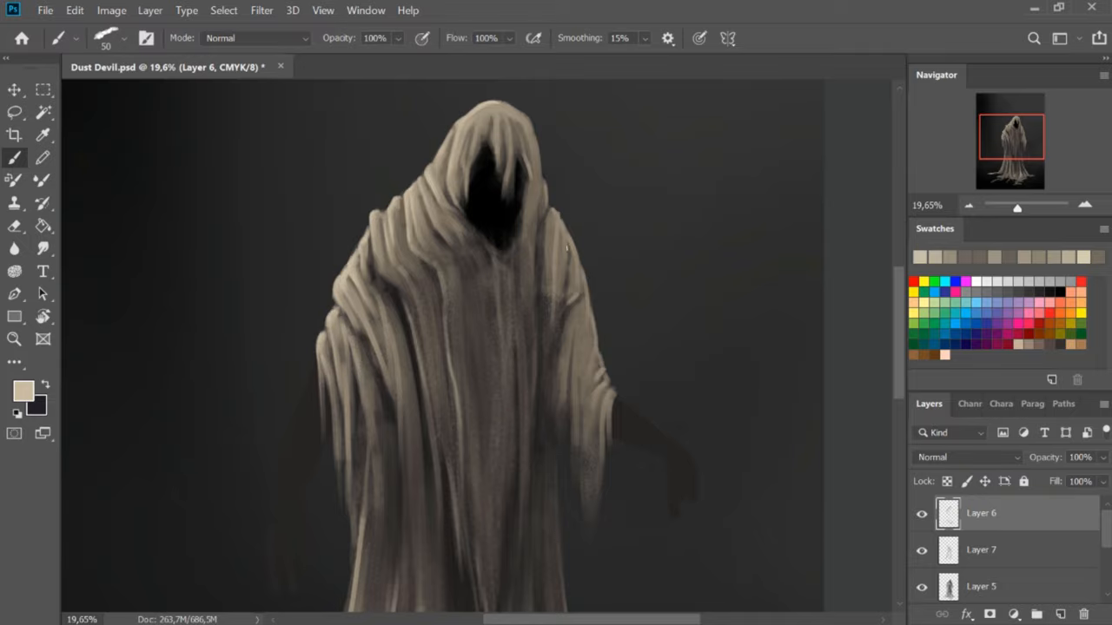
click(979, 584)
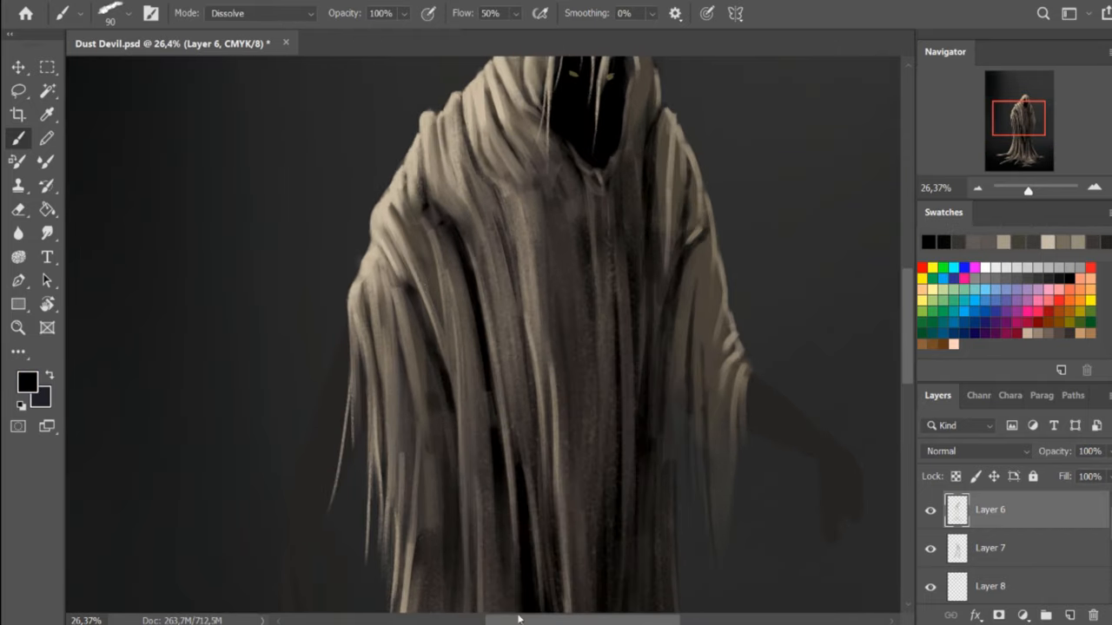
scroll(down, 3)
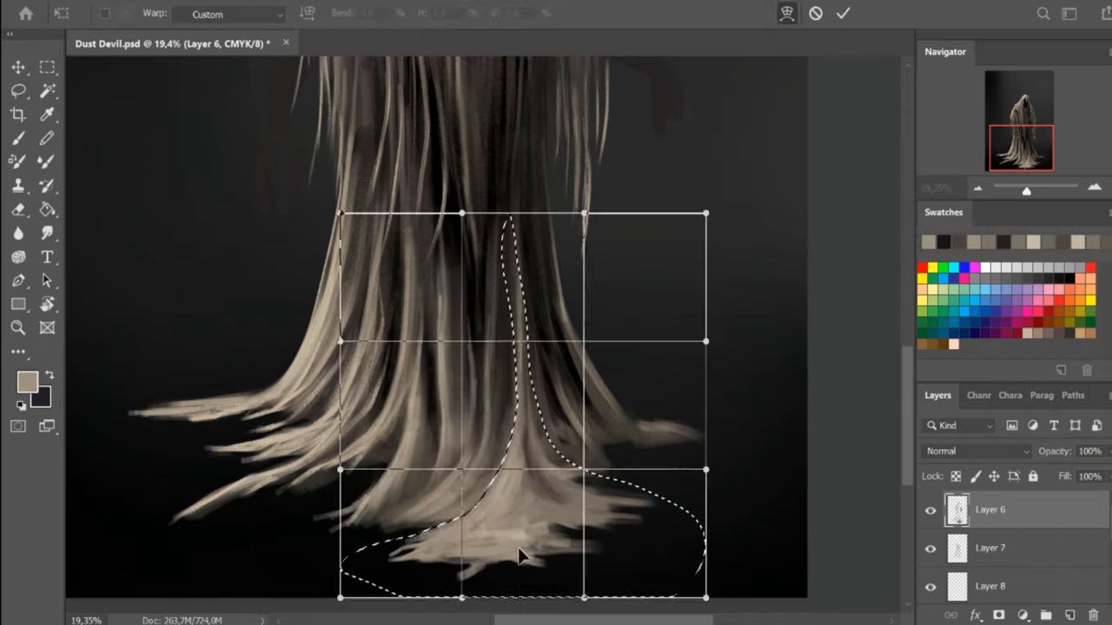
- Warp the lassoed lower strands so they flare outward over the floor and commit the transform
click(841, 13)
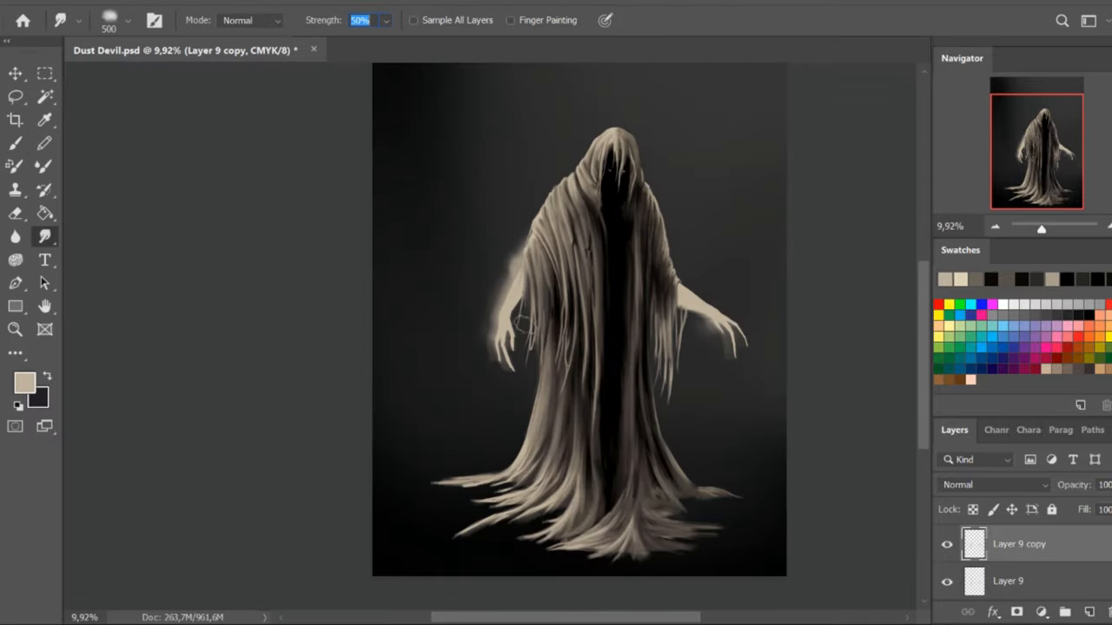
- Smudge strands outward at 50% strength into stringy arms and blend the robe on a duplicated layer
click(16, 143)
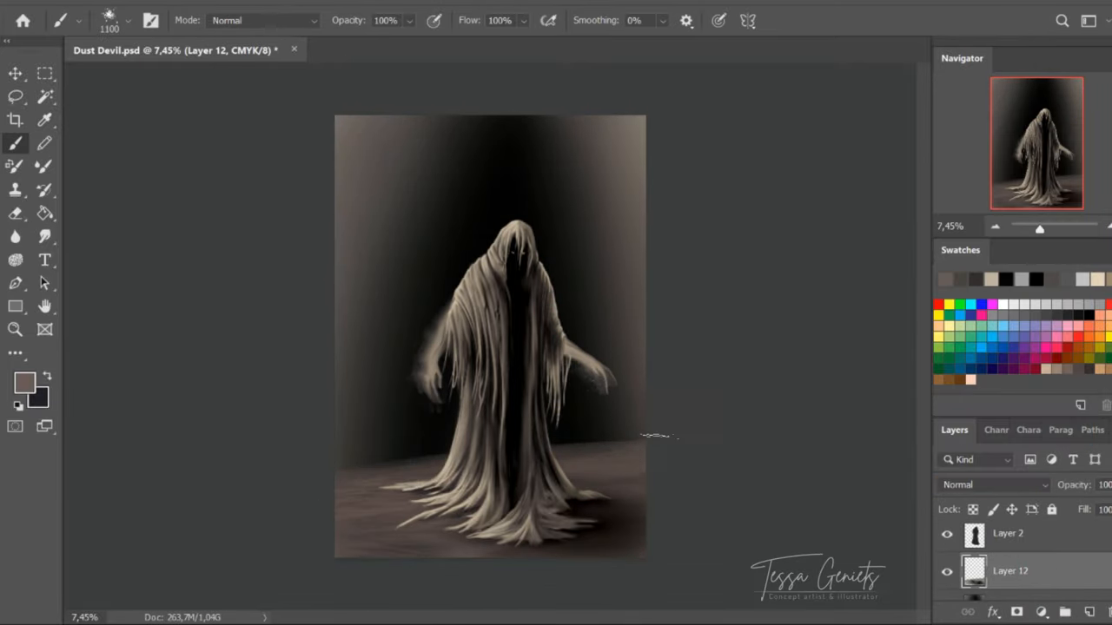
- Paint a brown floor plane under the ghost and a lighter haze behind it on a new layer
click(104, 20)
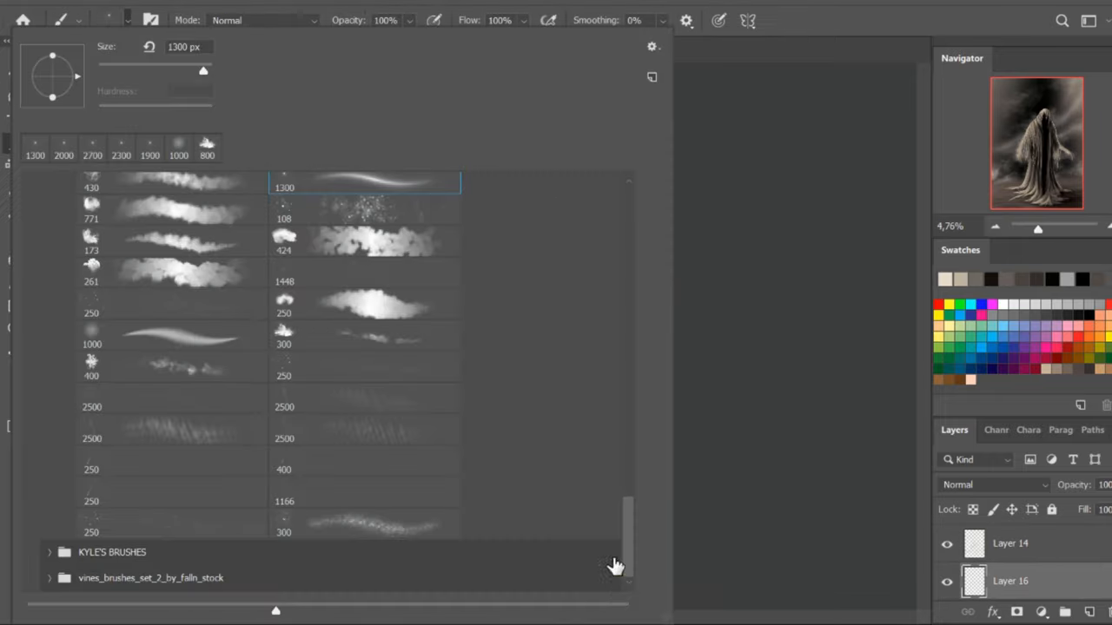
- Scroll the Brush Preset picker to the Texture brushes folder of rough, grainy tips
scroll(down, 3)
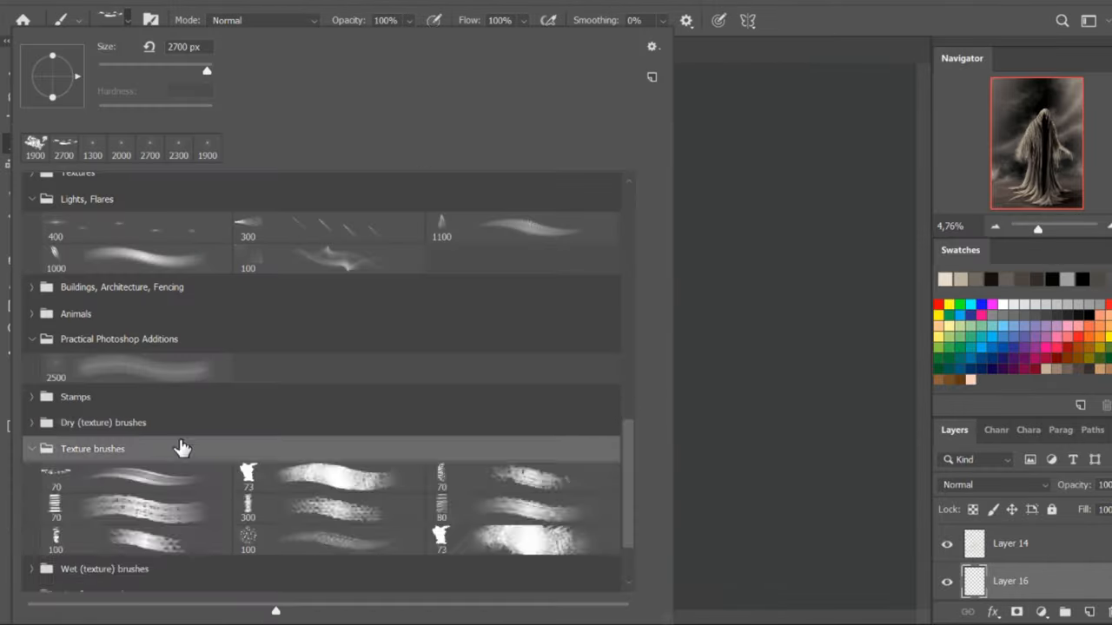